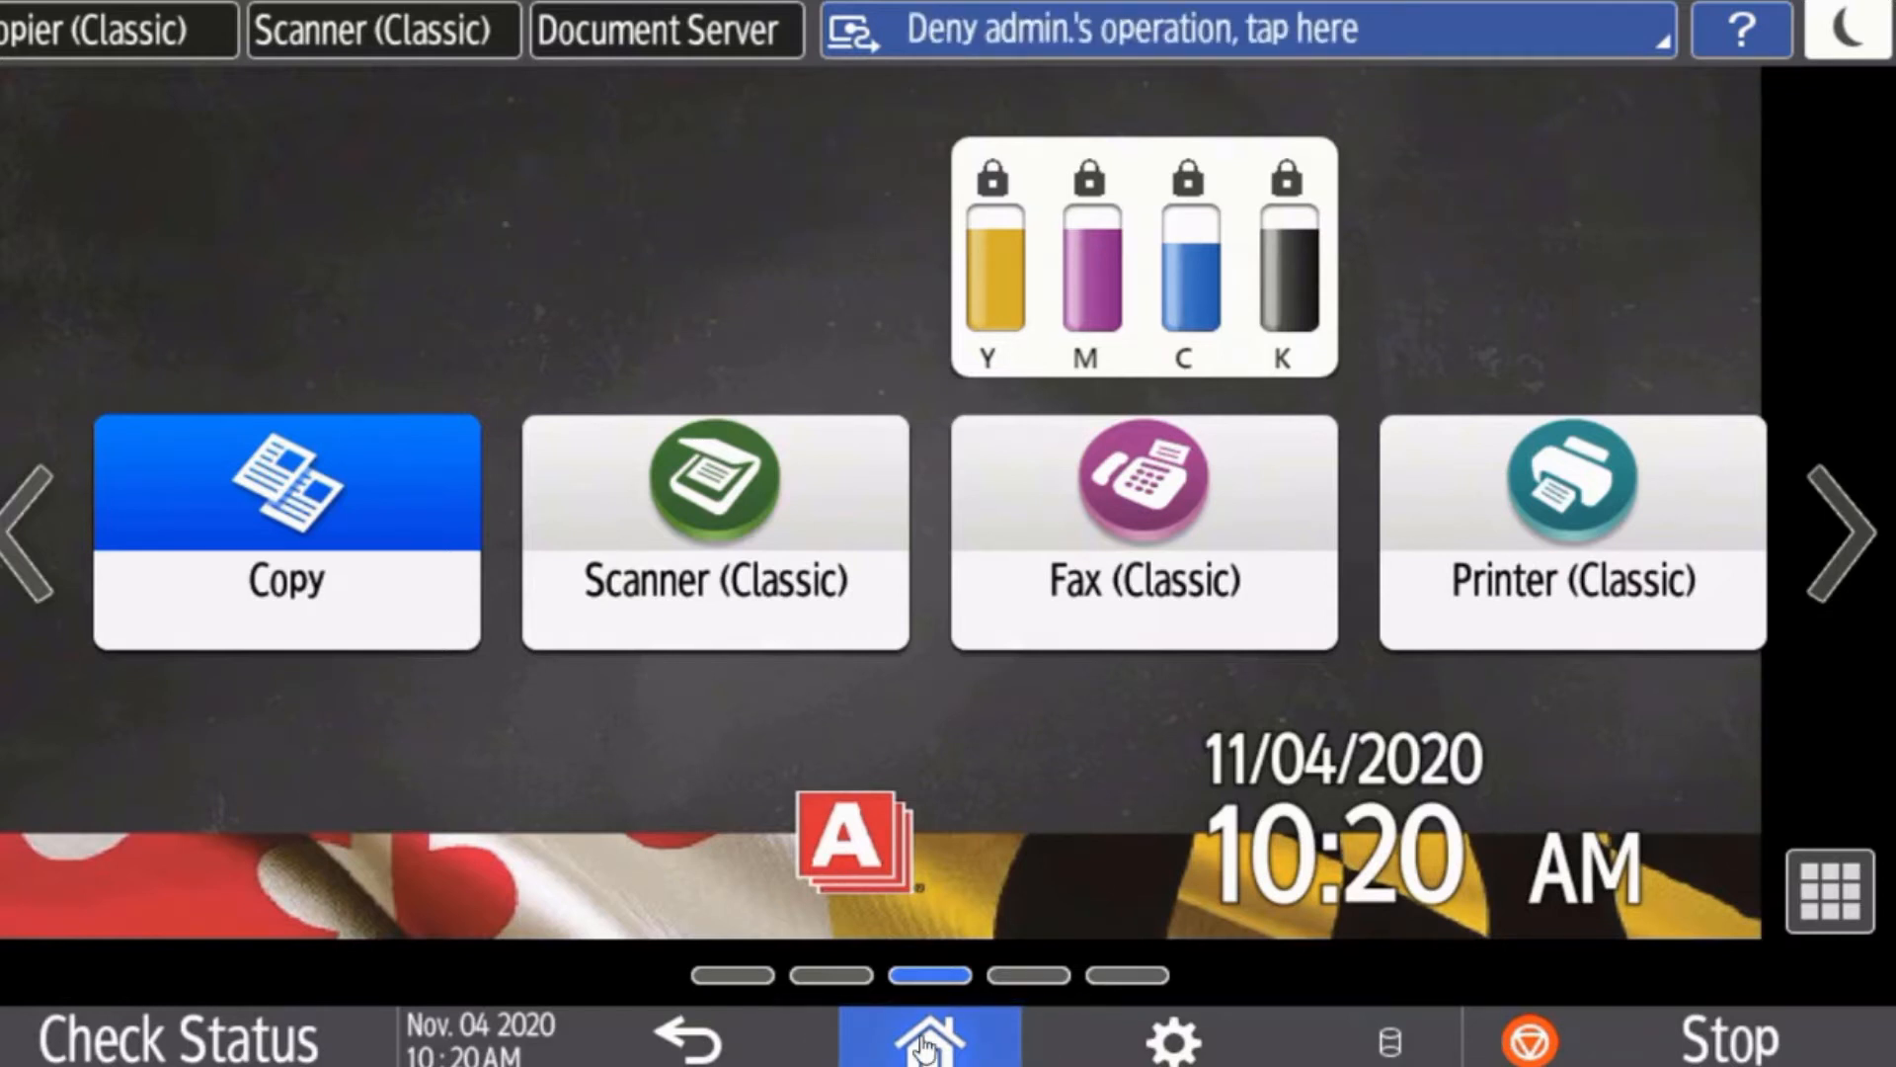
{"action": "mouse_move", "coordinate": [448, 675]}
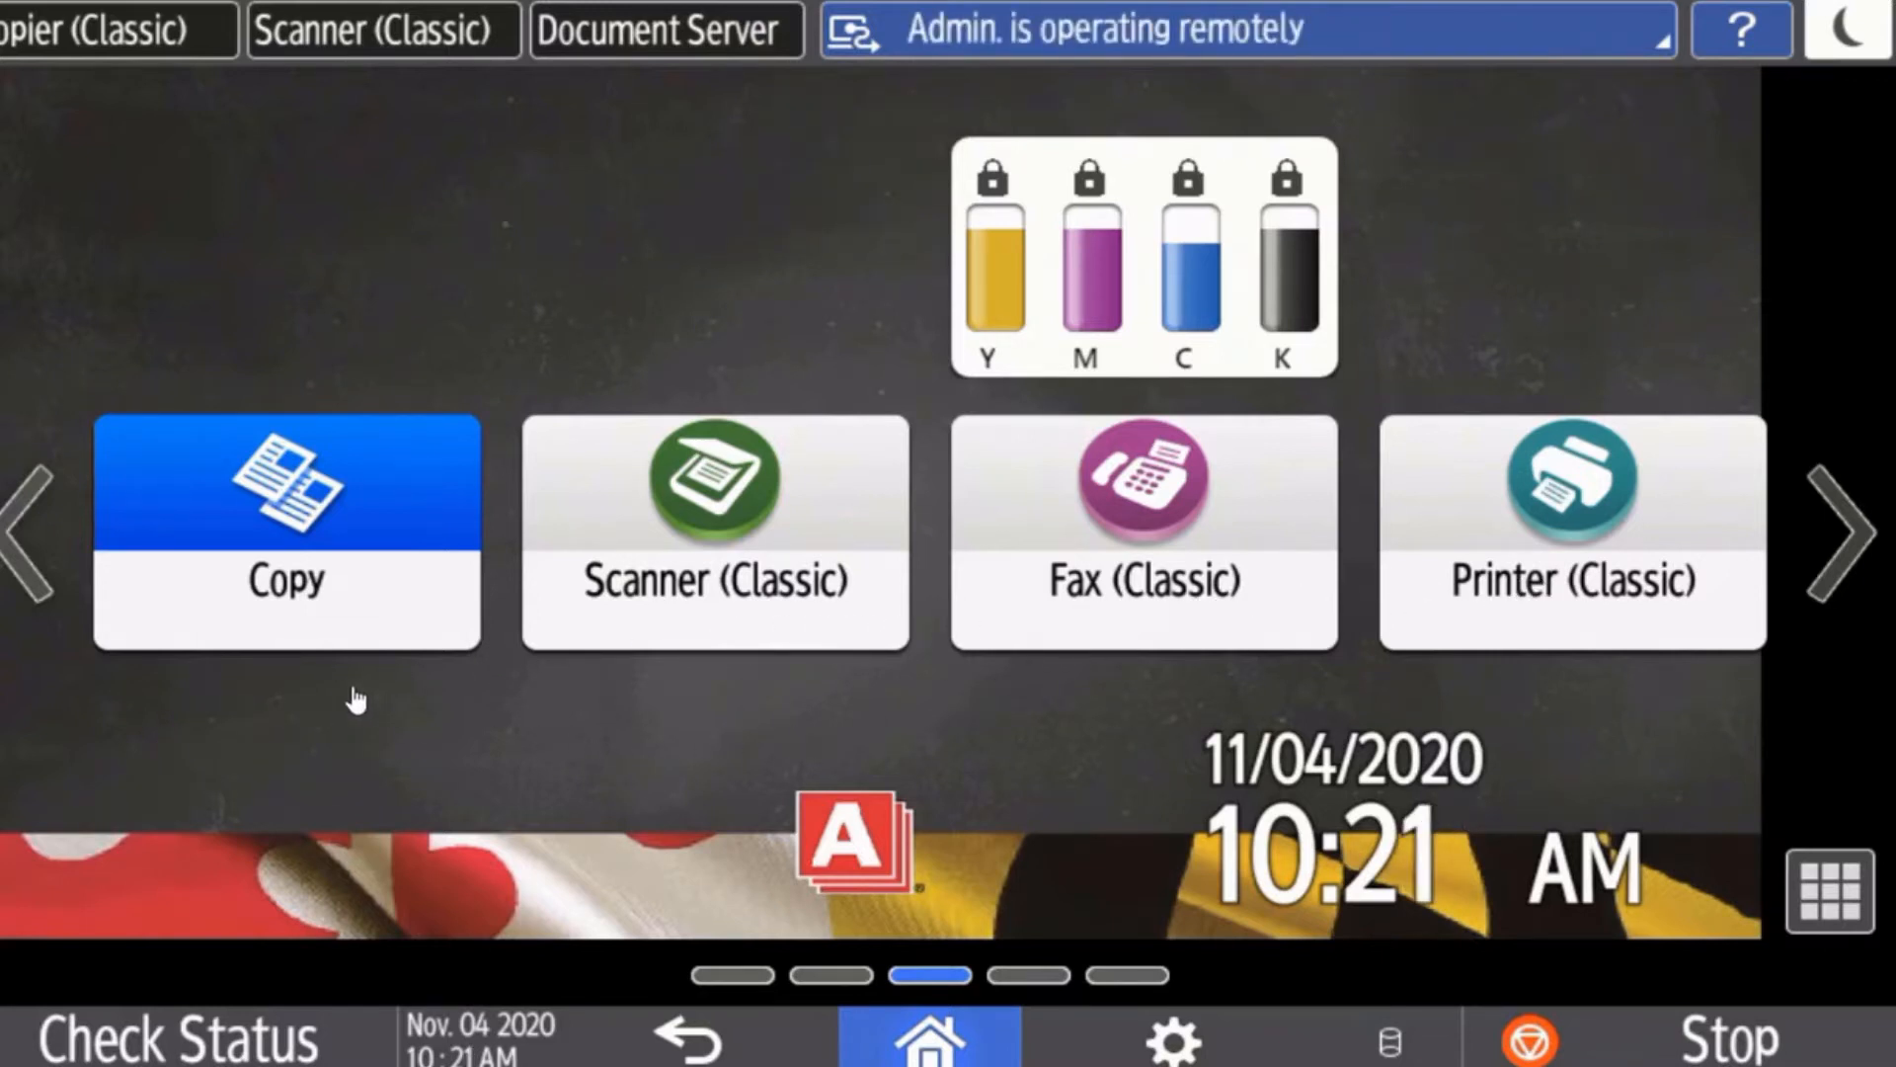
{"action": "mouse_move", "coordinate": [284, 604]}
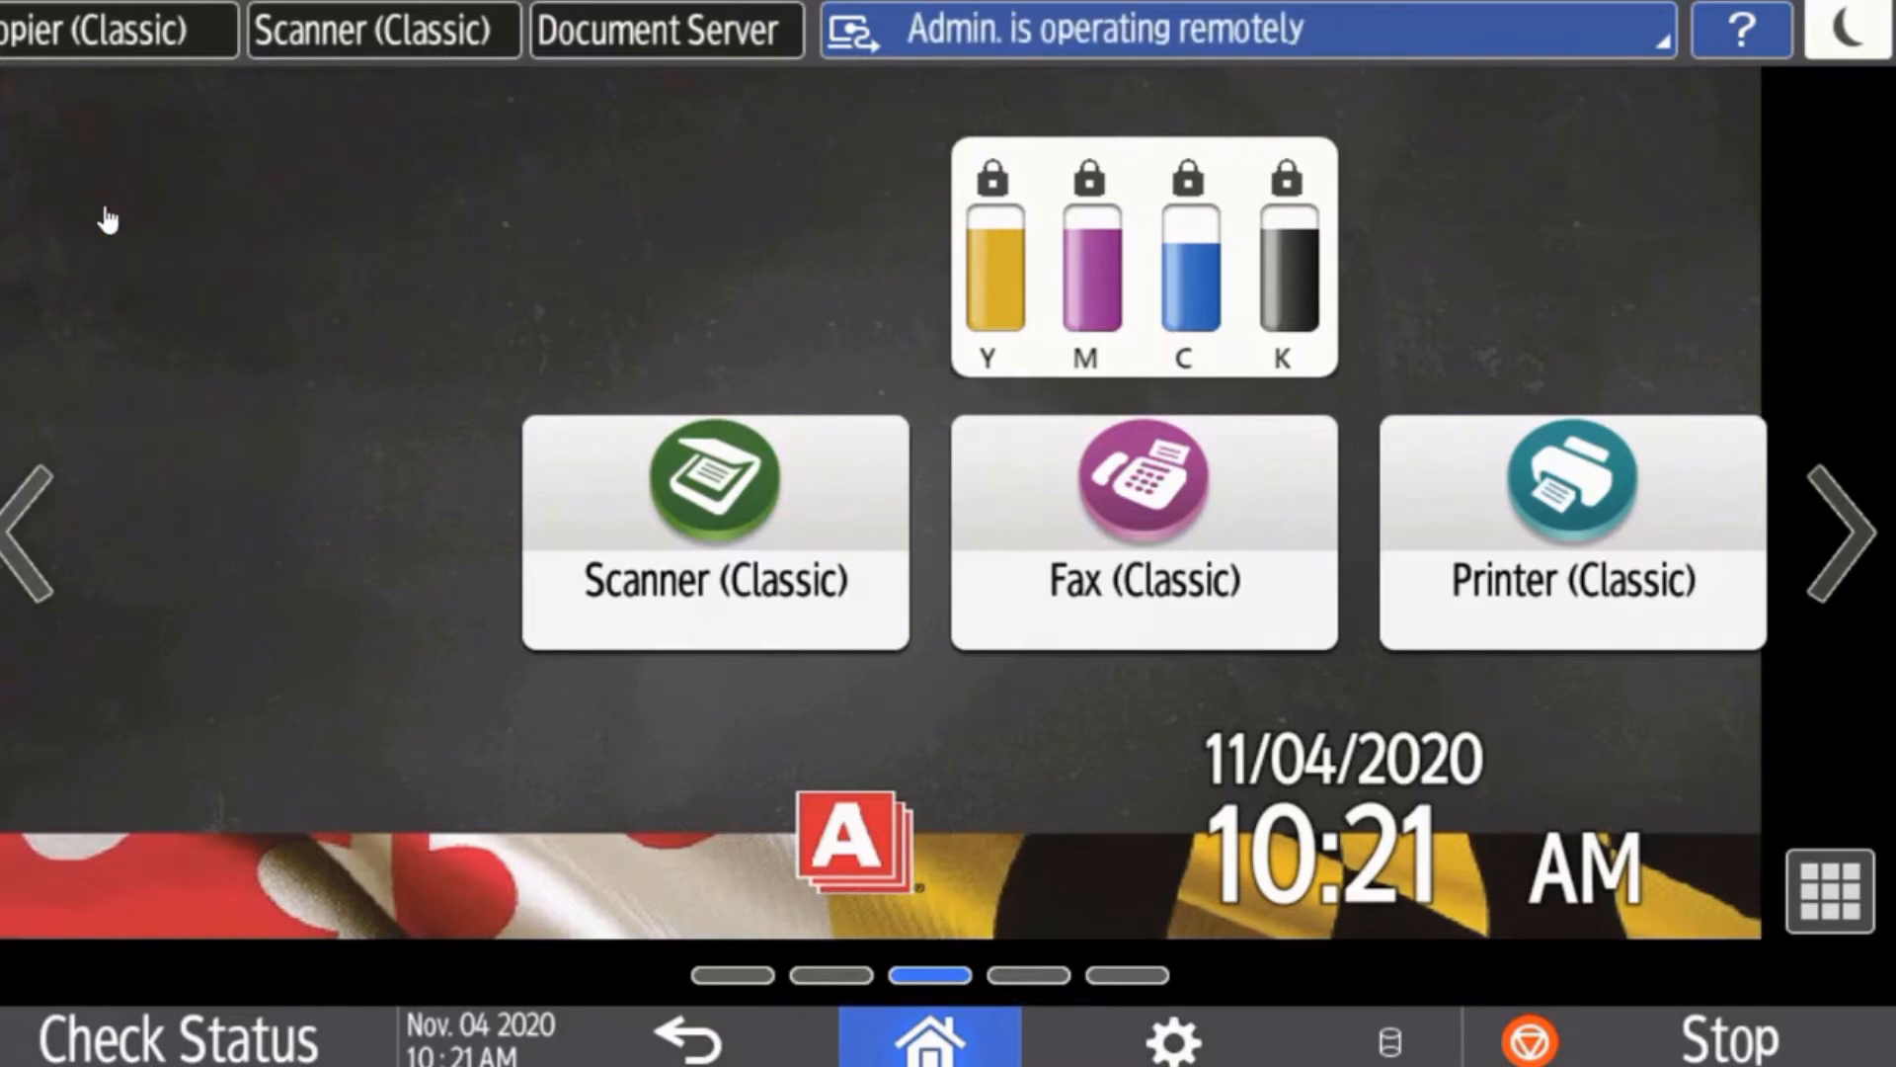
{"action": "mouse_move", "coordinate": [367, 723]}
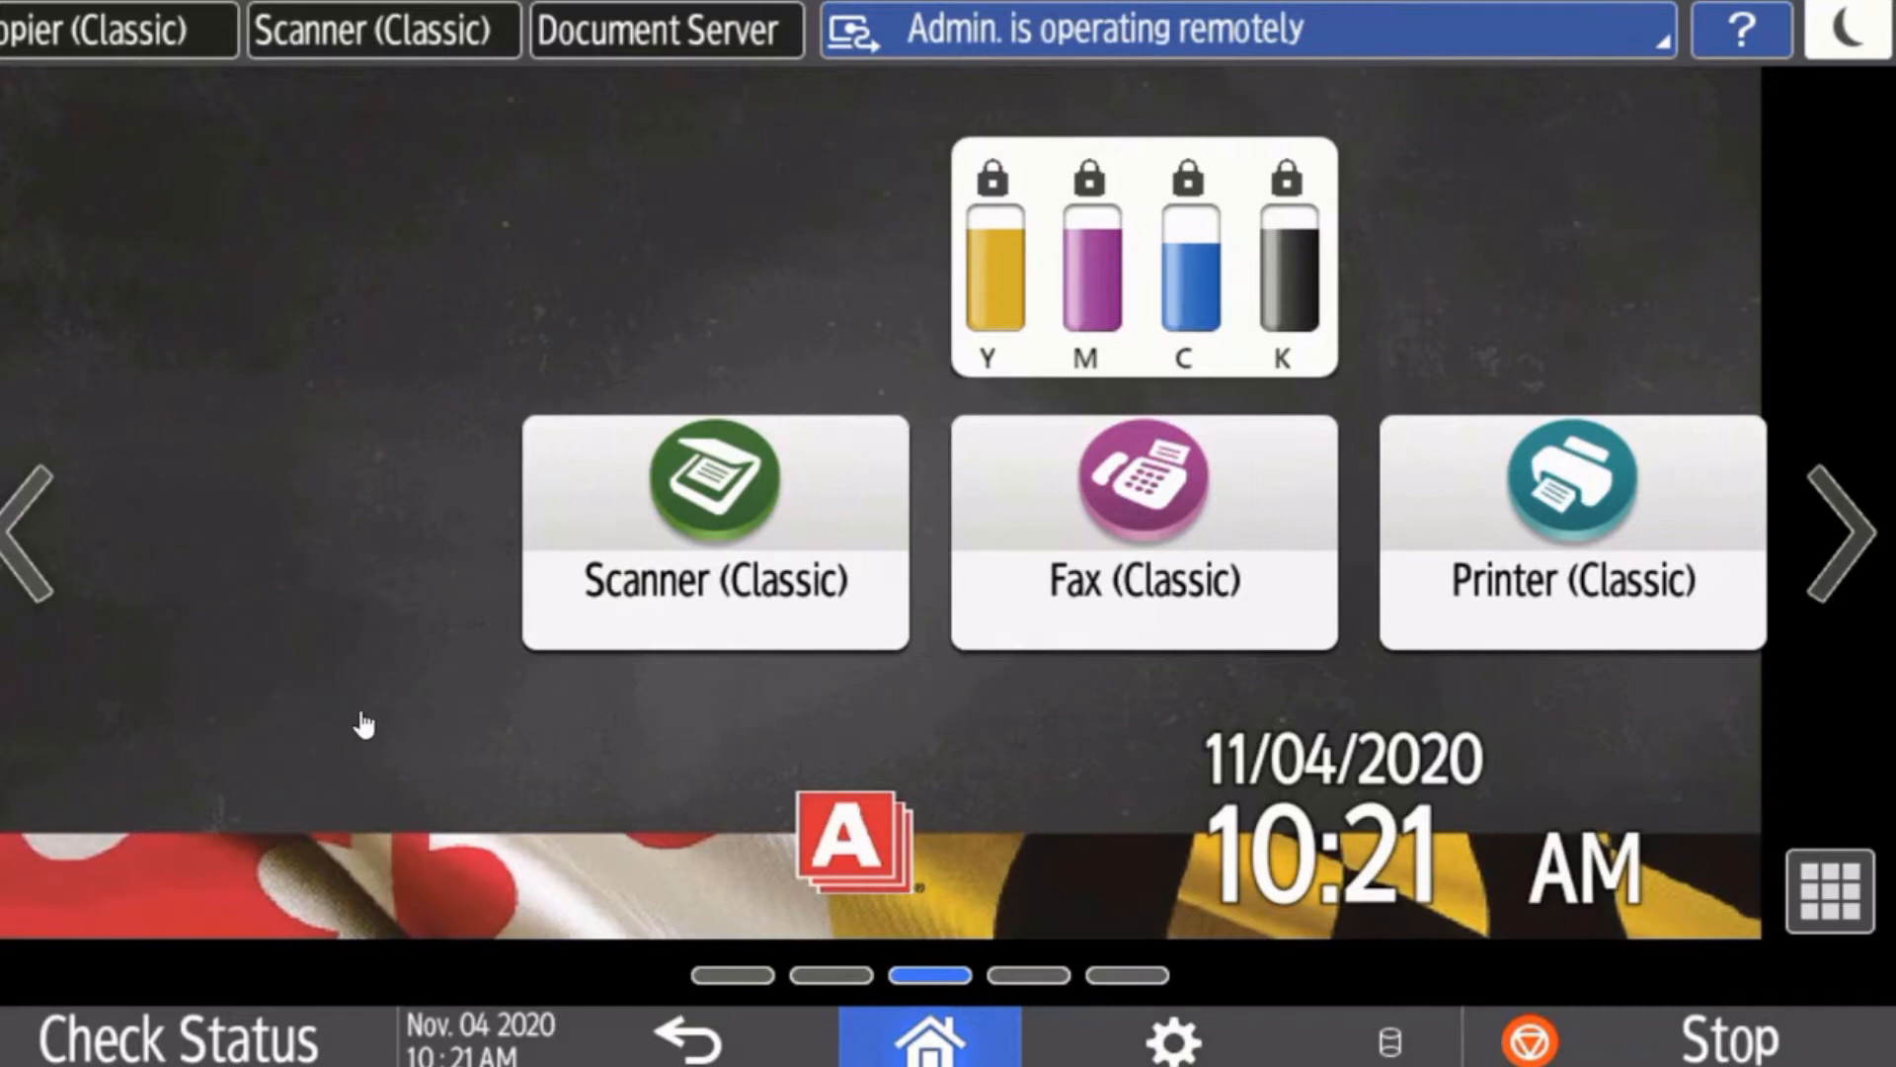
{"action": "mouse_move", "coordinate": [1071, 676]}
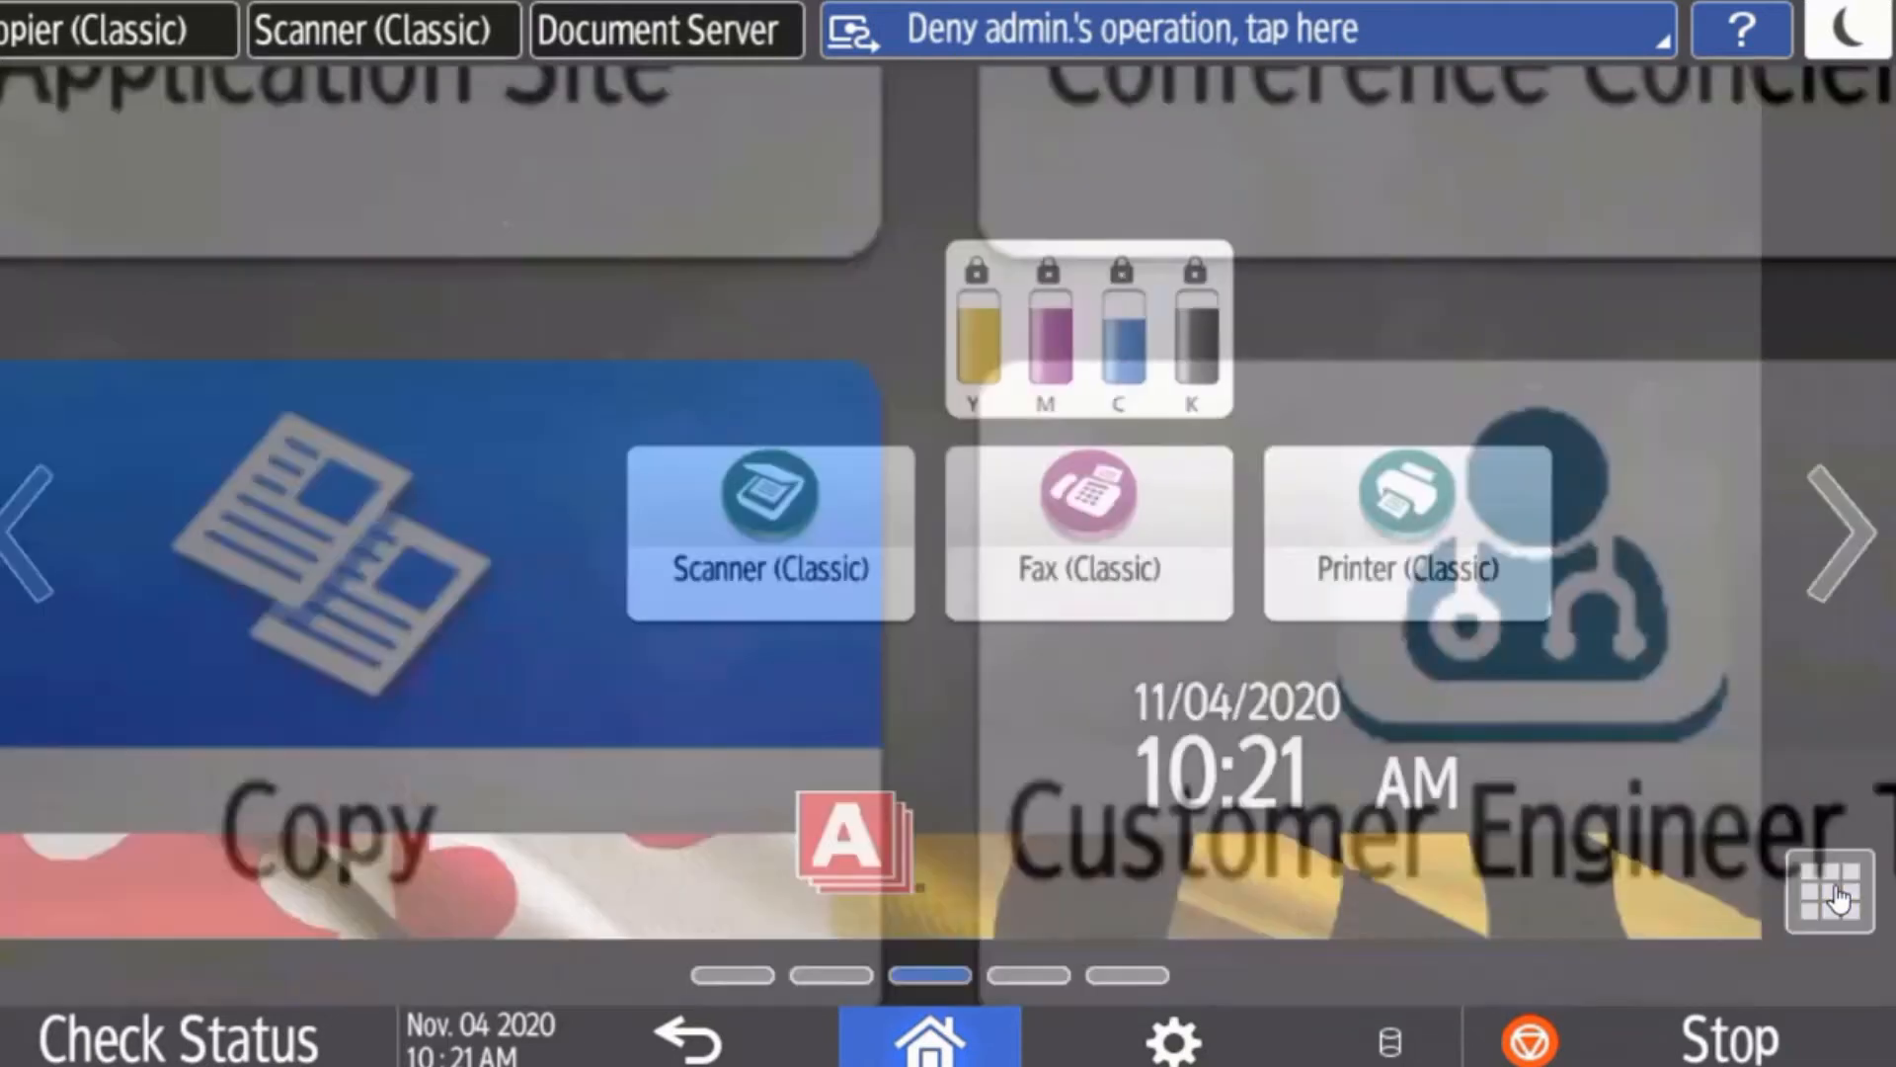
Show the list of all apps available for the home screen via the app grid icon.
{"action": "left_click", "coordinate": [1833, 888]}
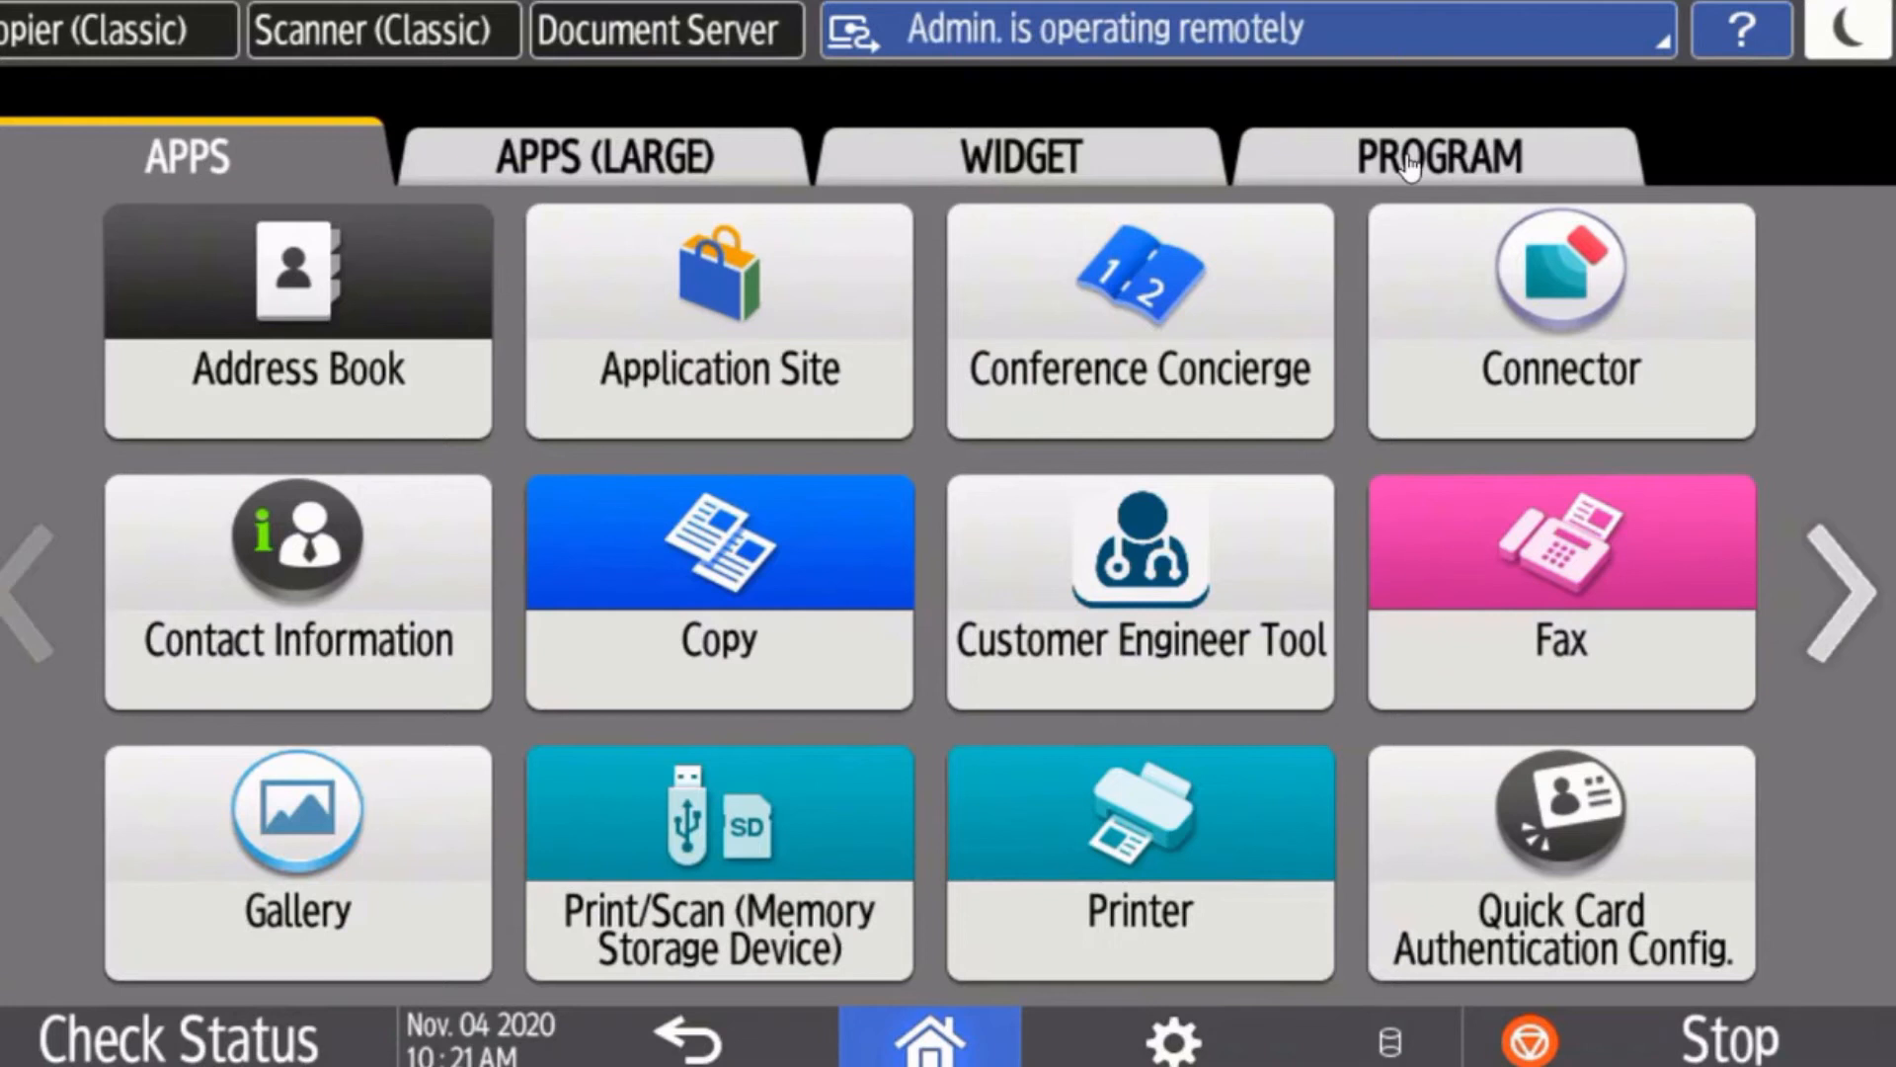
Switch to the PROGRAM tab listing Bookmark, Copy, Fax, Quick Copy and Quick Fax.
{"action": "left_click", "coordinate": [1436, 154]}
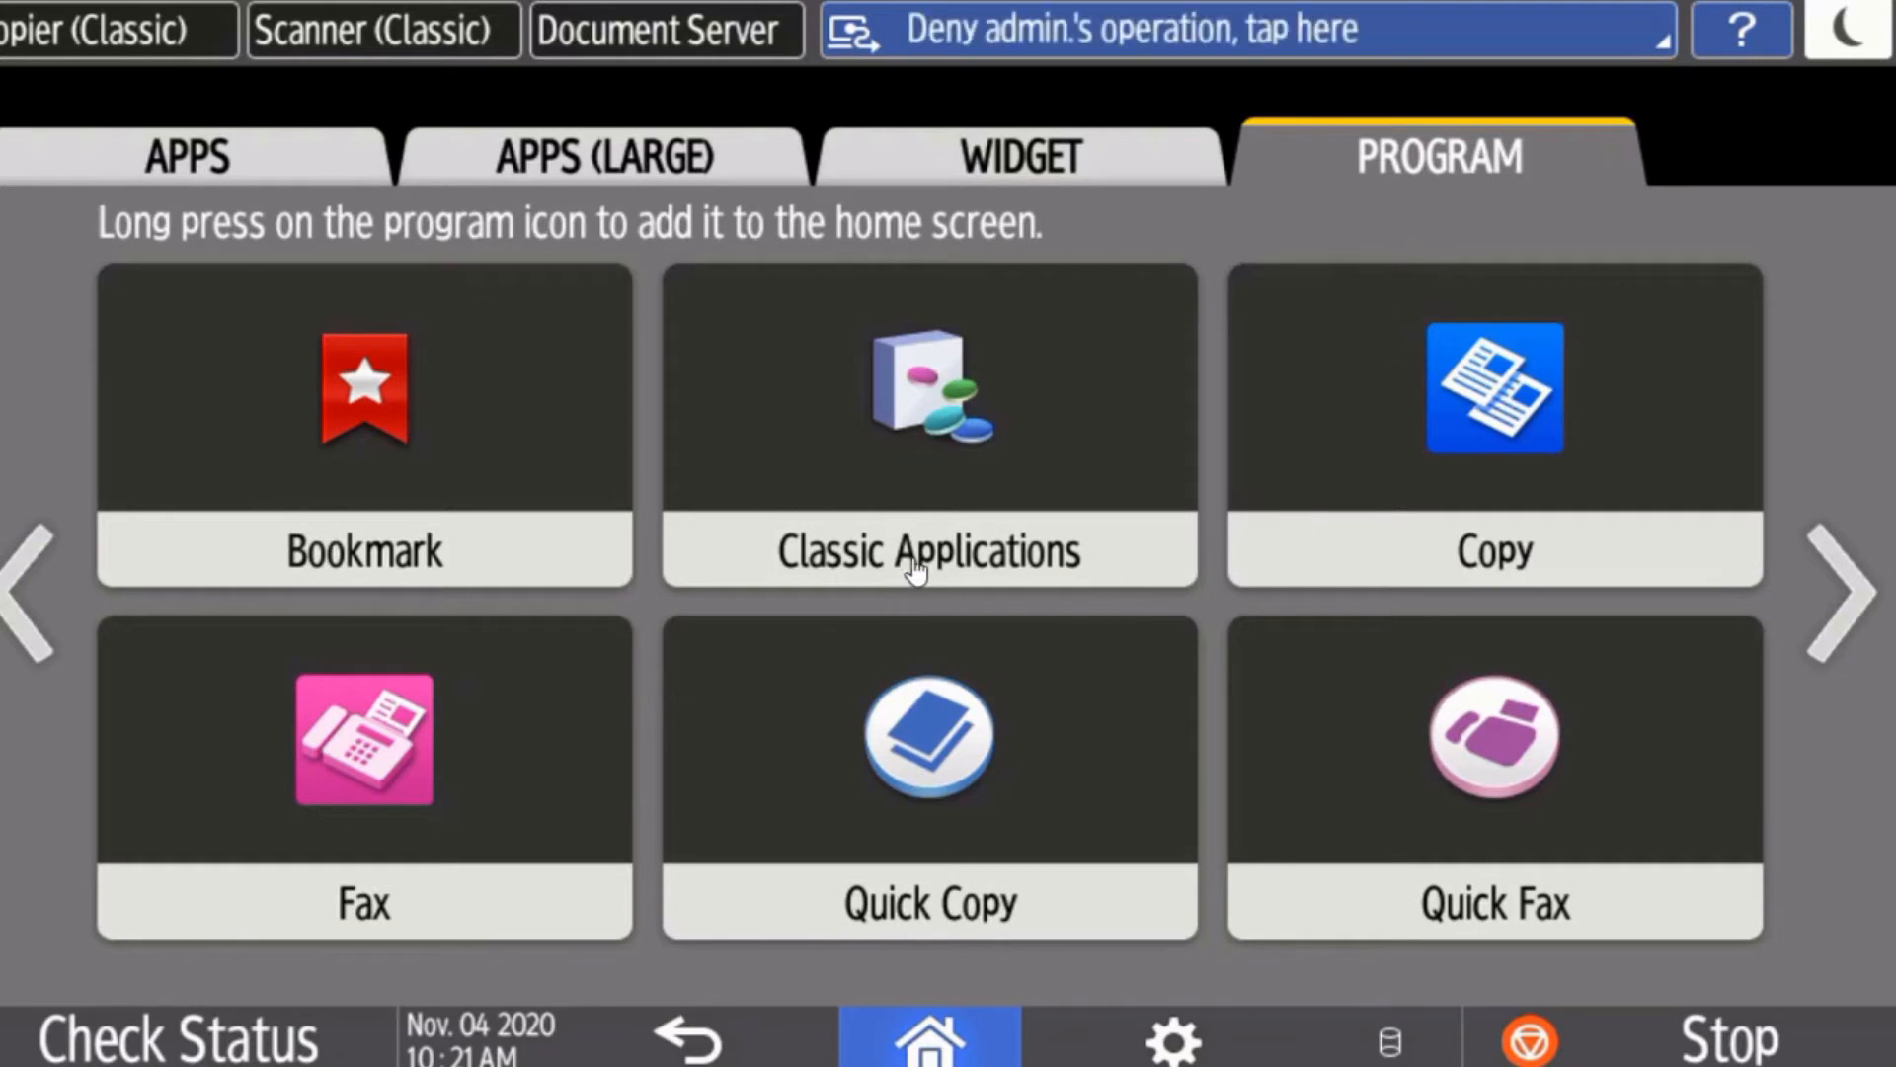
{"action": "mouse_move", "coordinate": [1474, 480]}
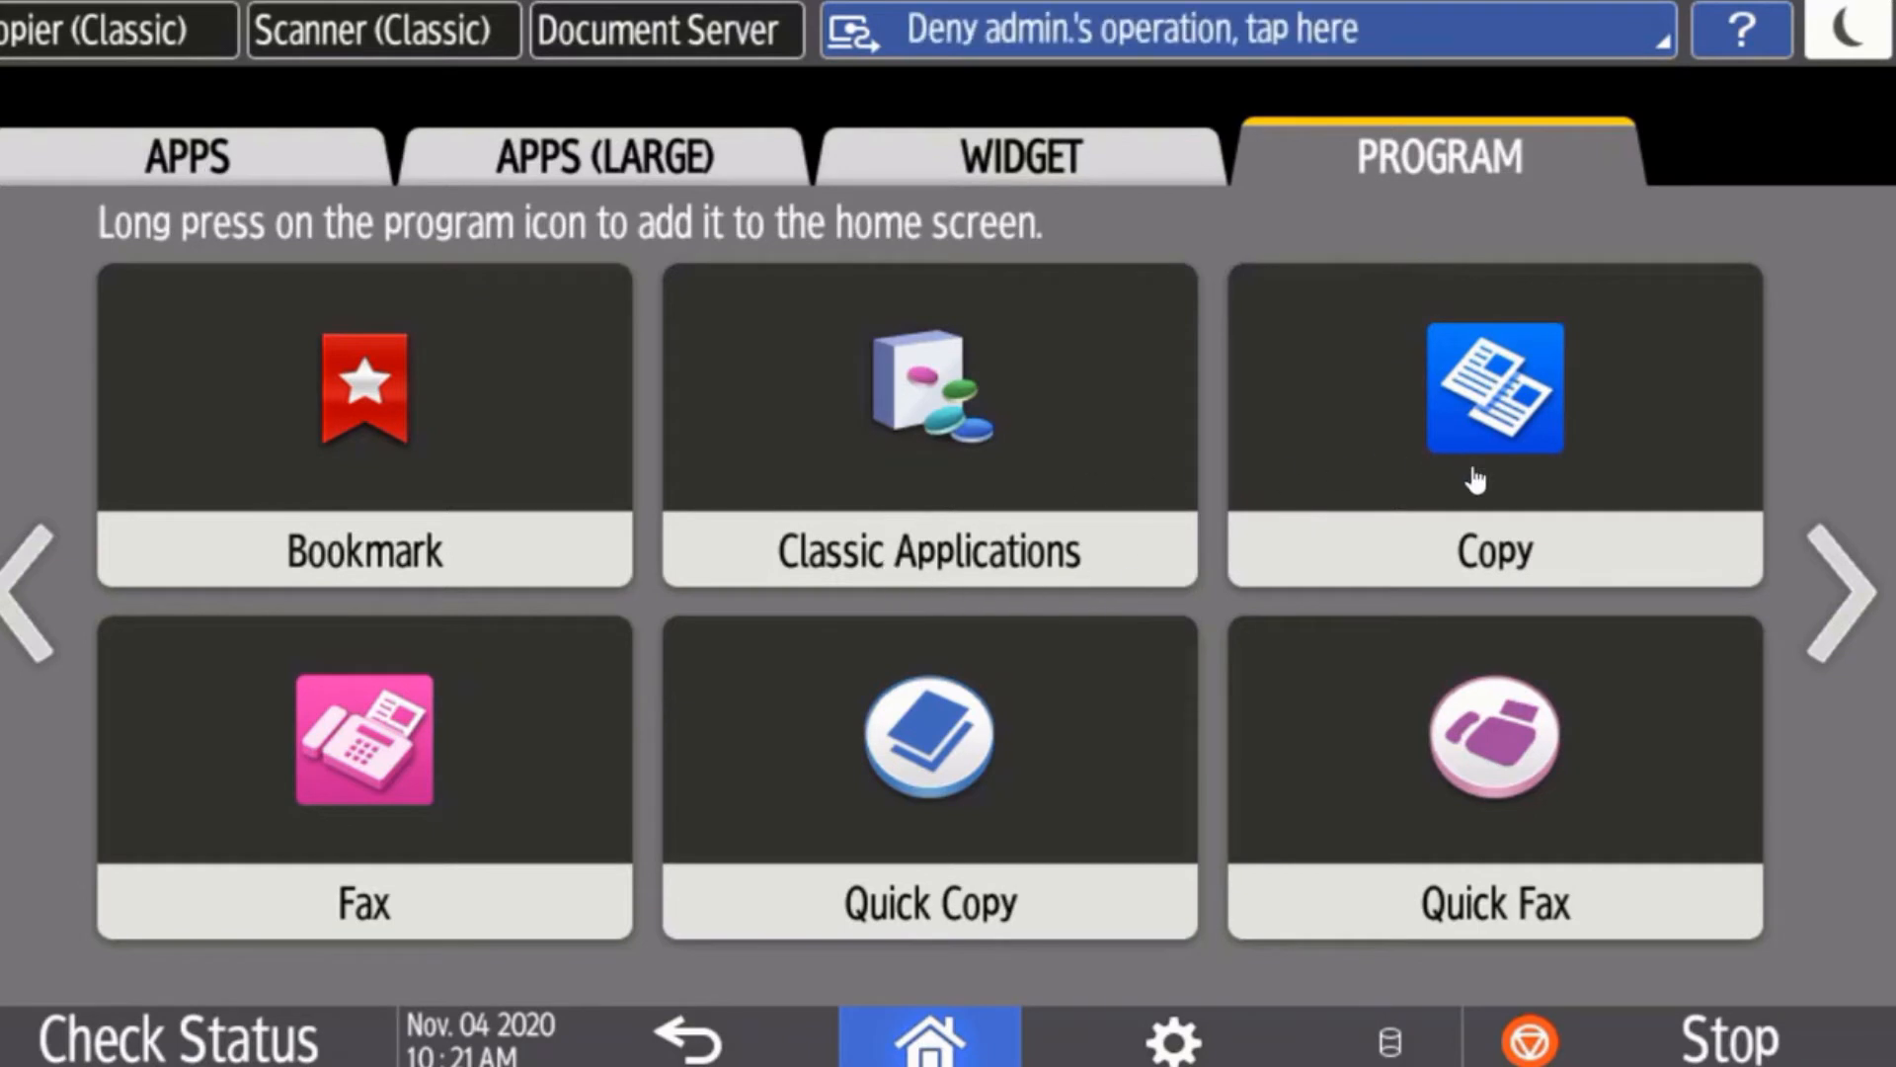
{"action": "mouse_move", "coordinate": [1049, 691]}
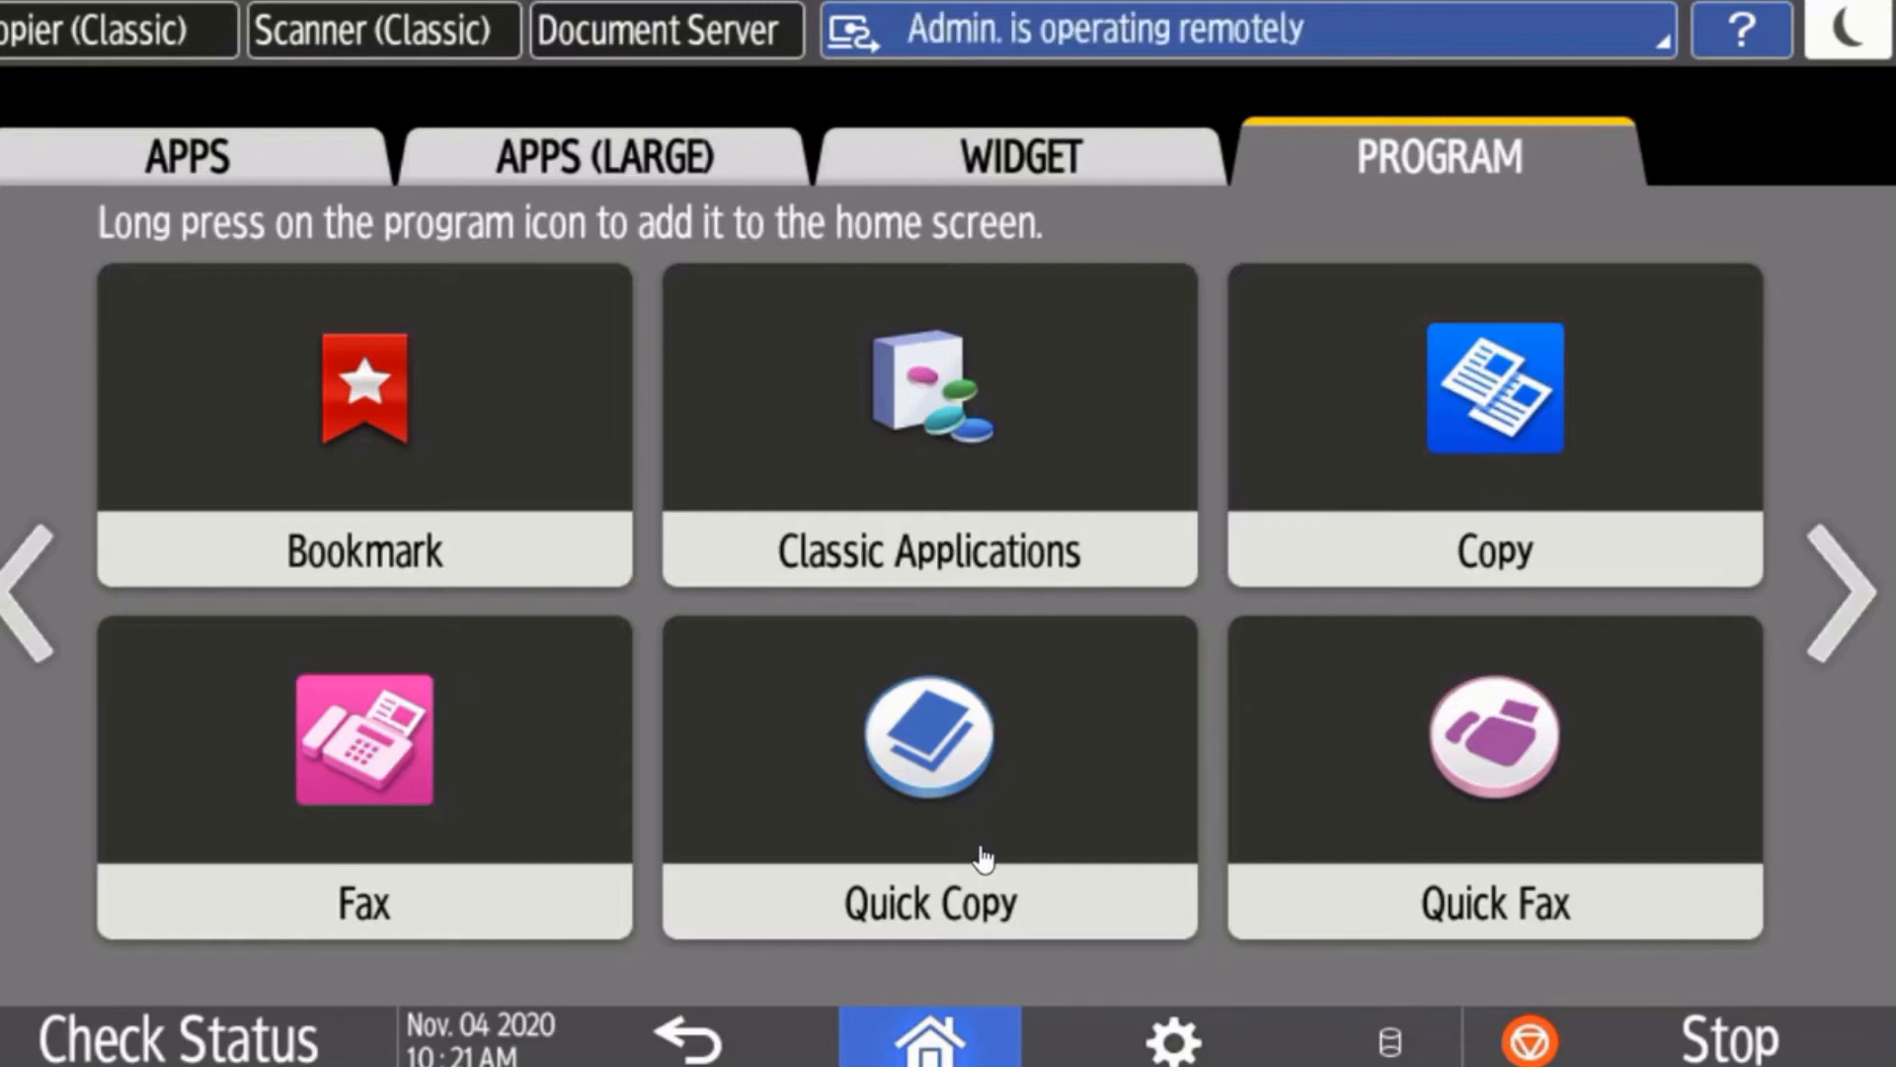
{"action": "mouse_move", "coordinate": [1732, 656]}
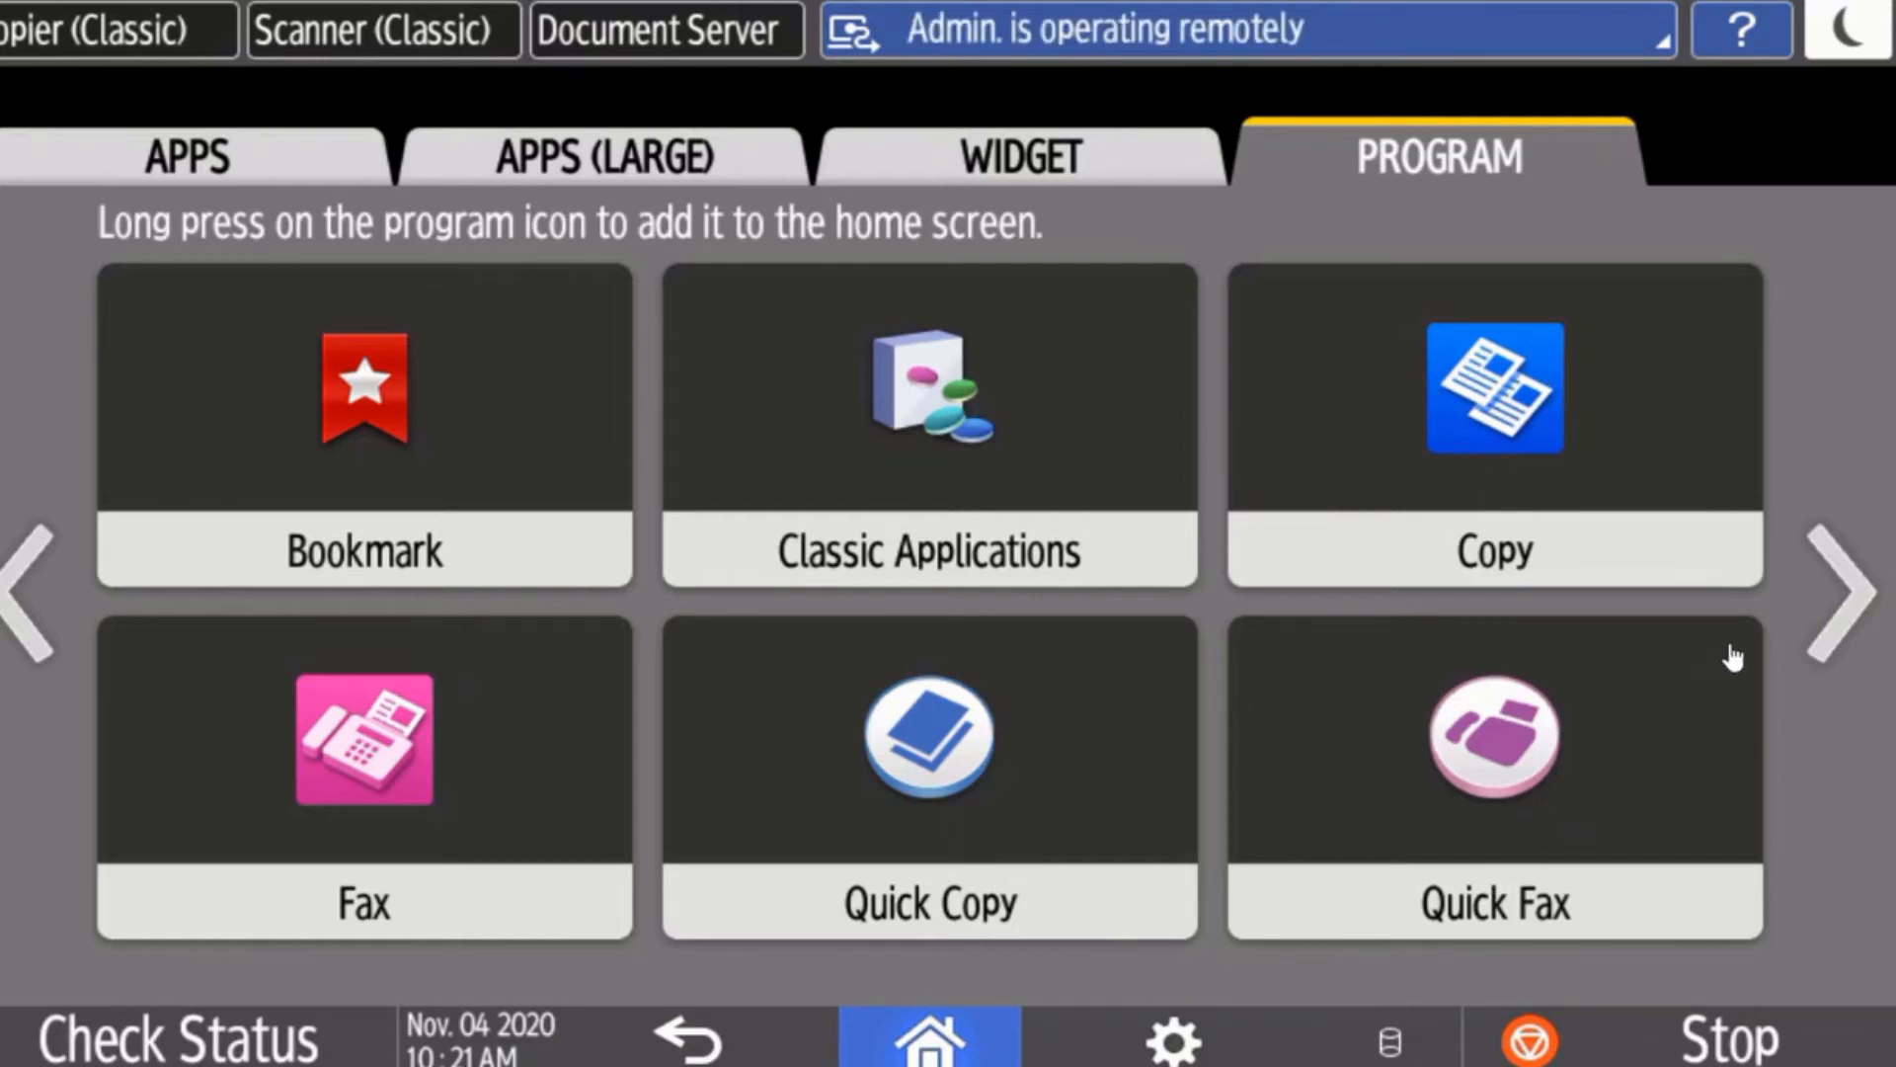
{"action": "left_click", "coordinate": [1839, 593]}
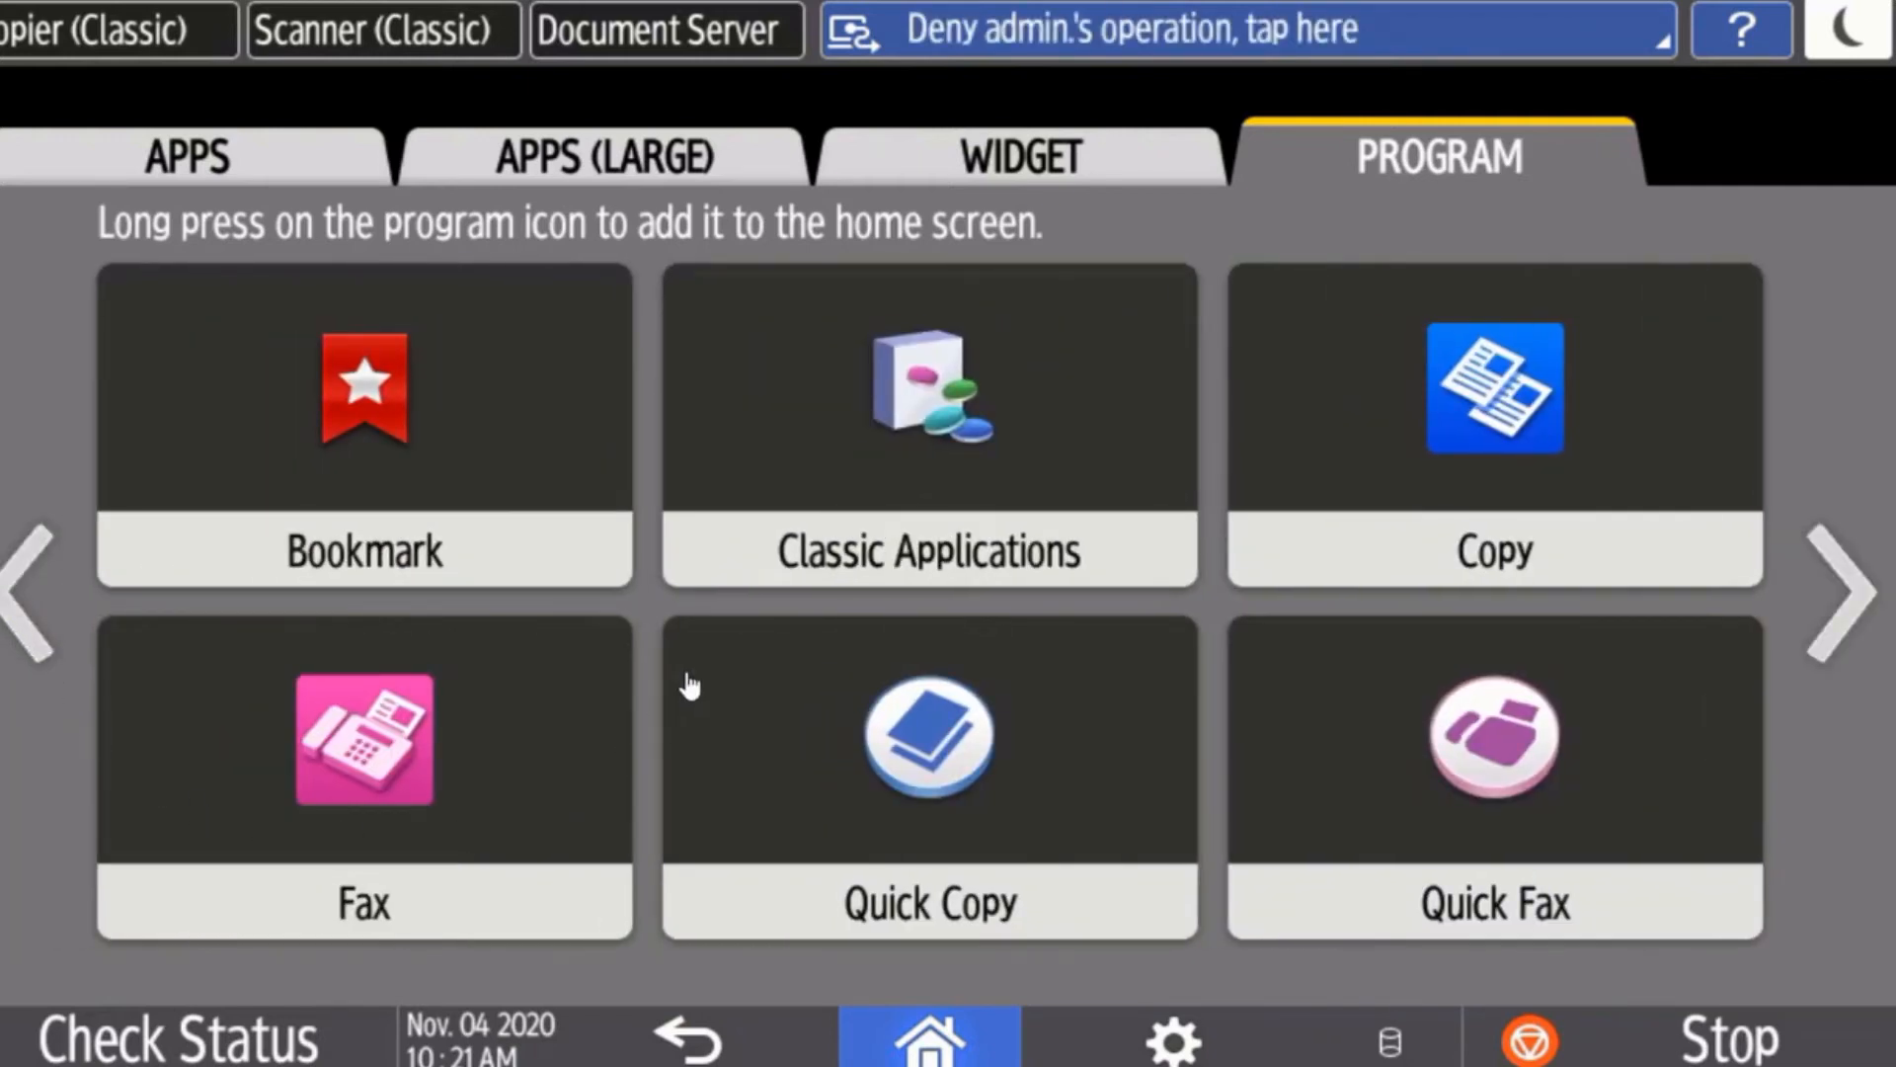
{"action": "mouse_move", "coordinate": [915, 476]}
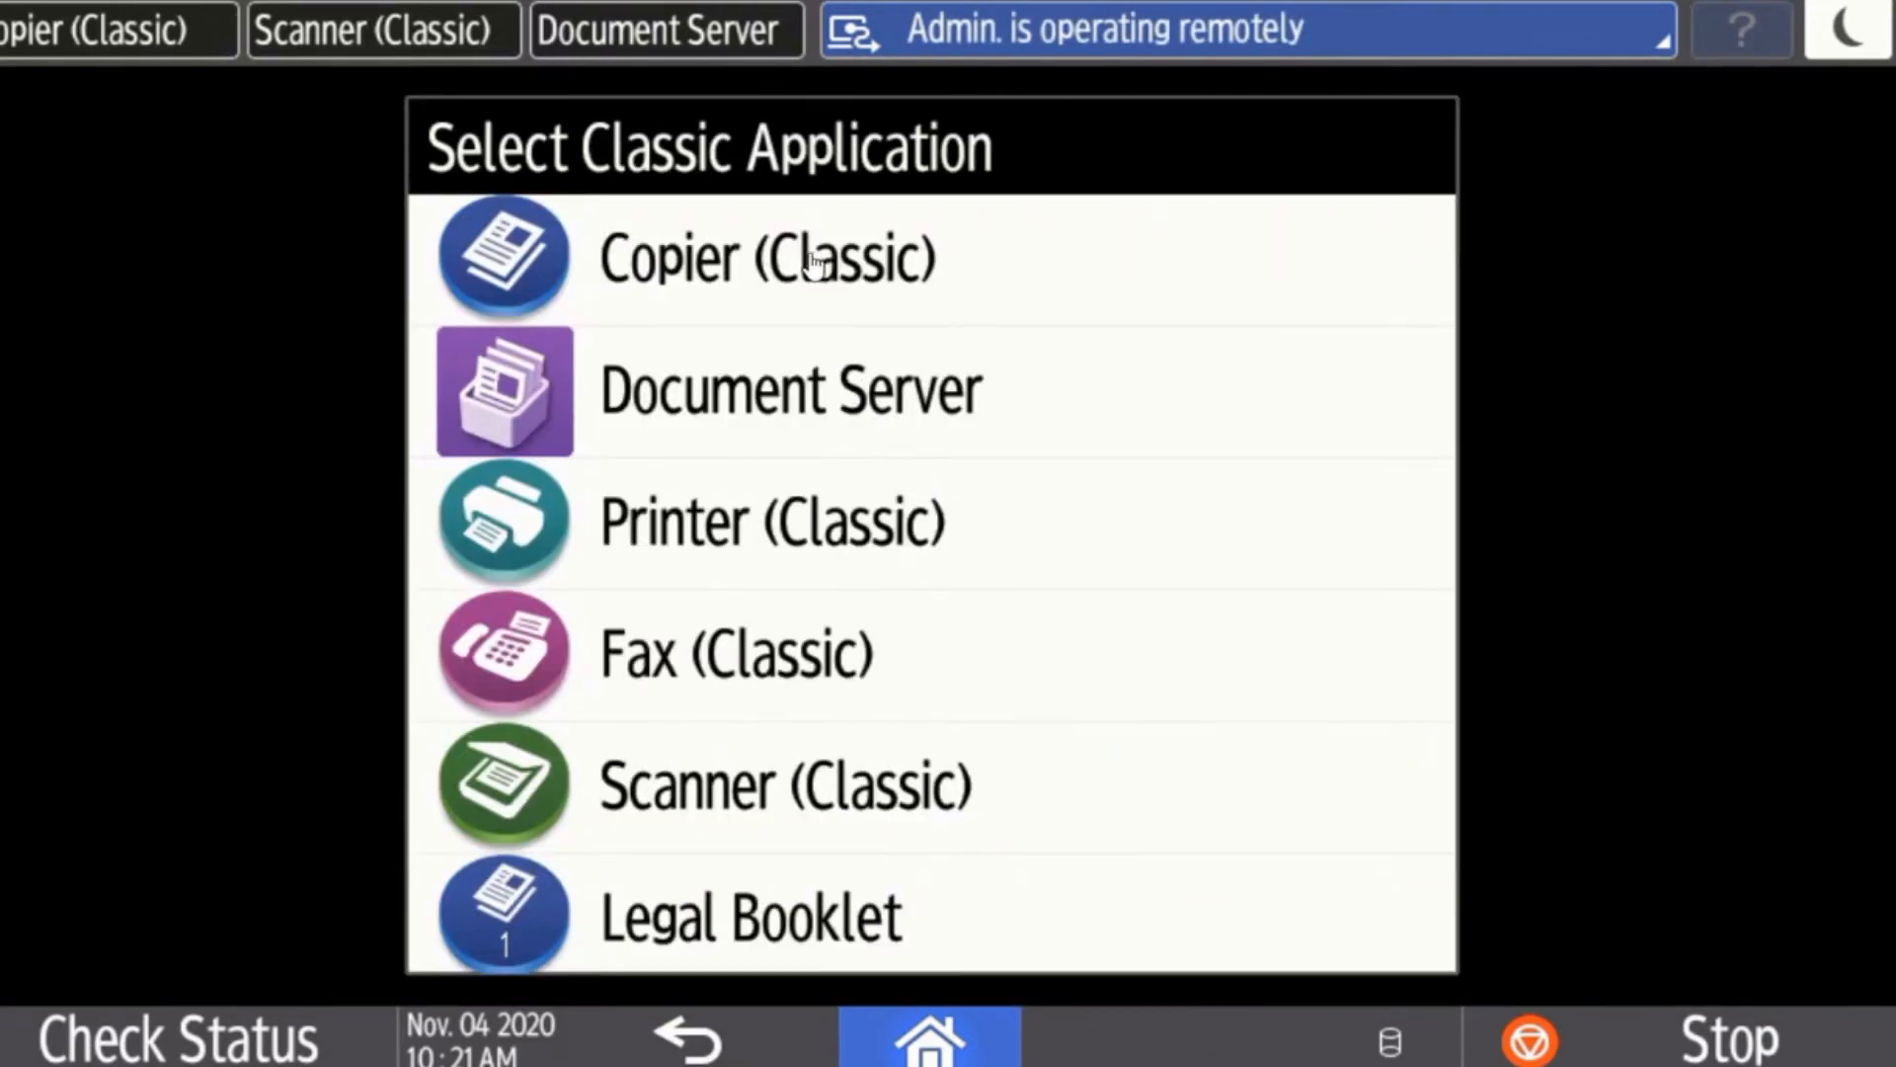
{"action": "mouse_move", "coordinate": [1124, 689]}
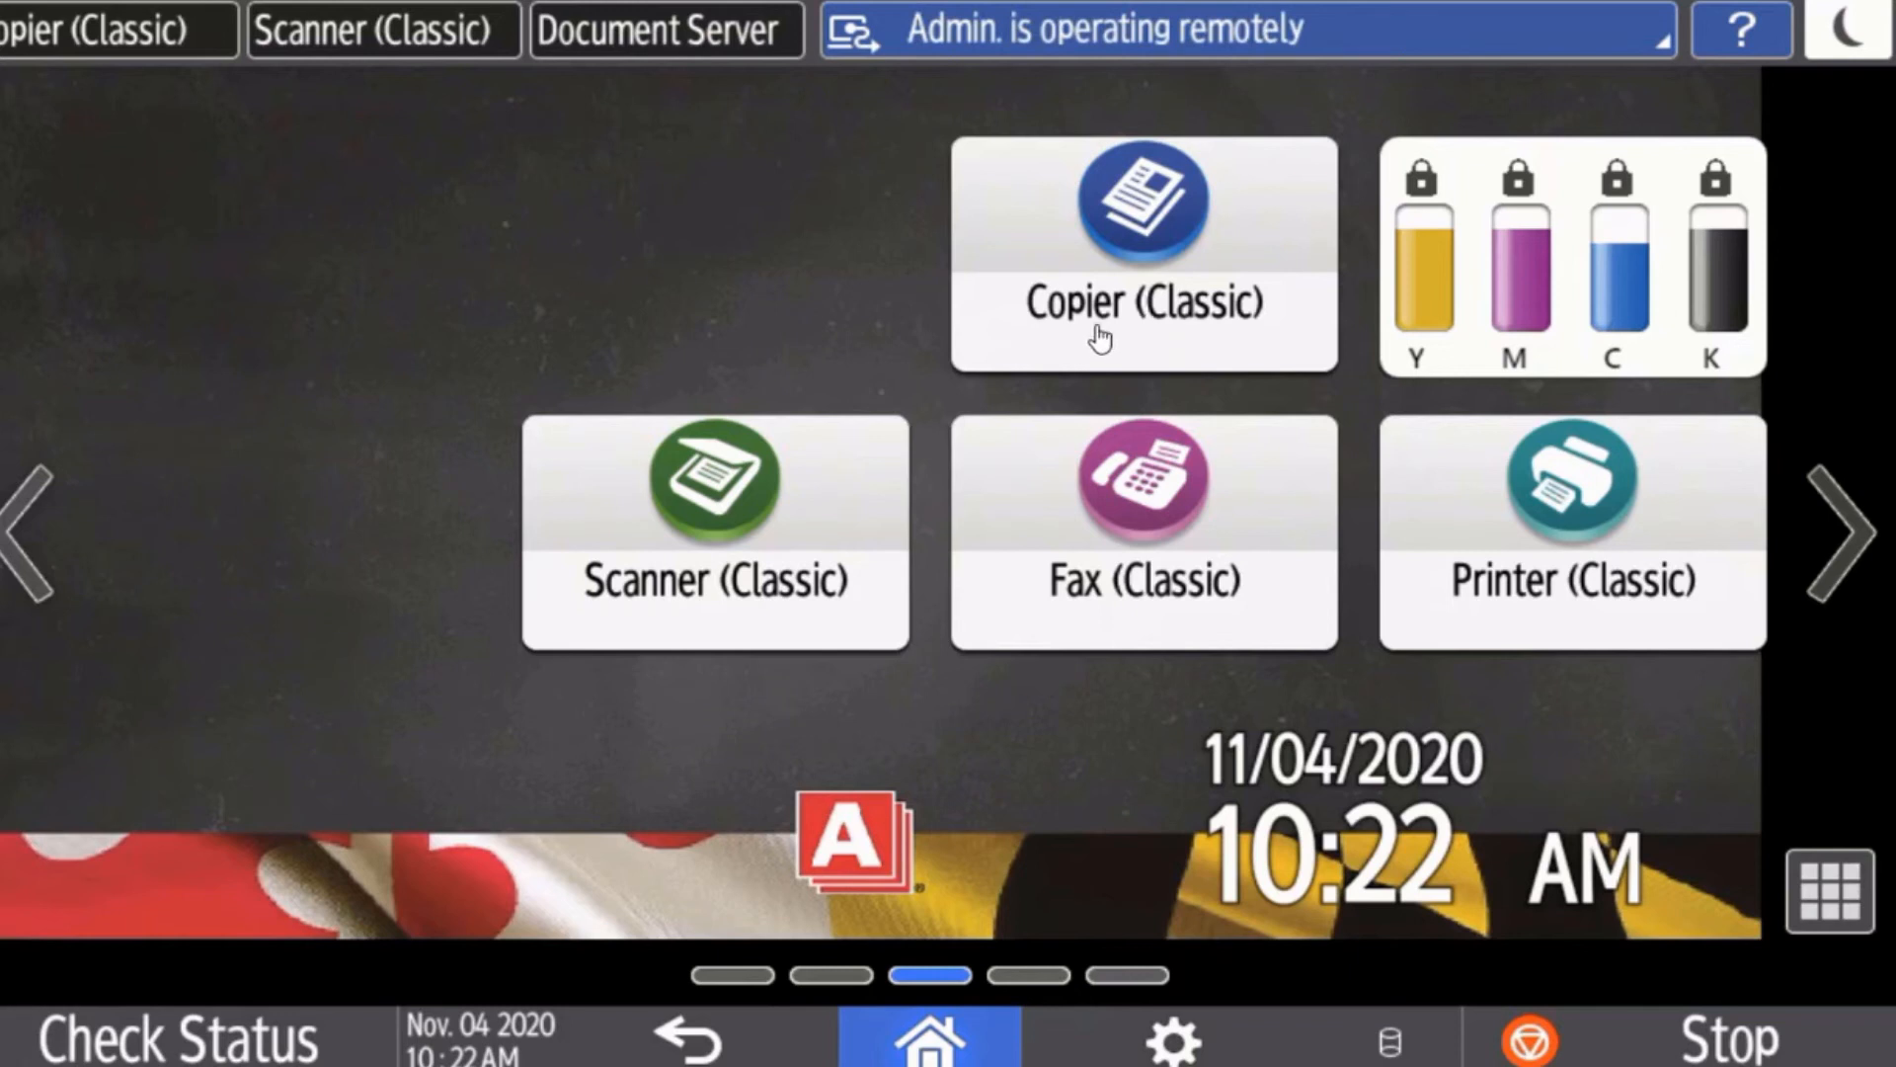
{"action": "mouse_move", "coordinate": [694, 681]}
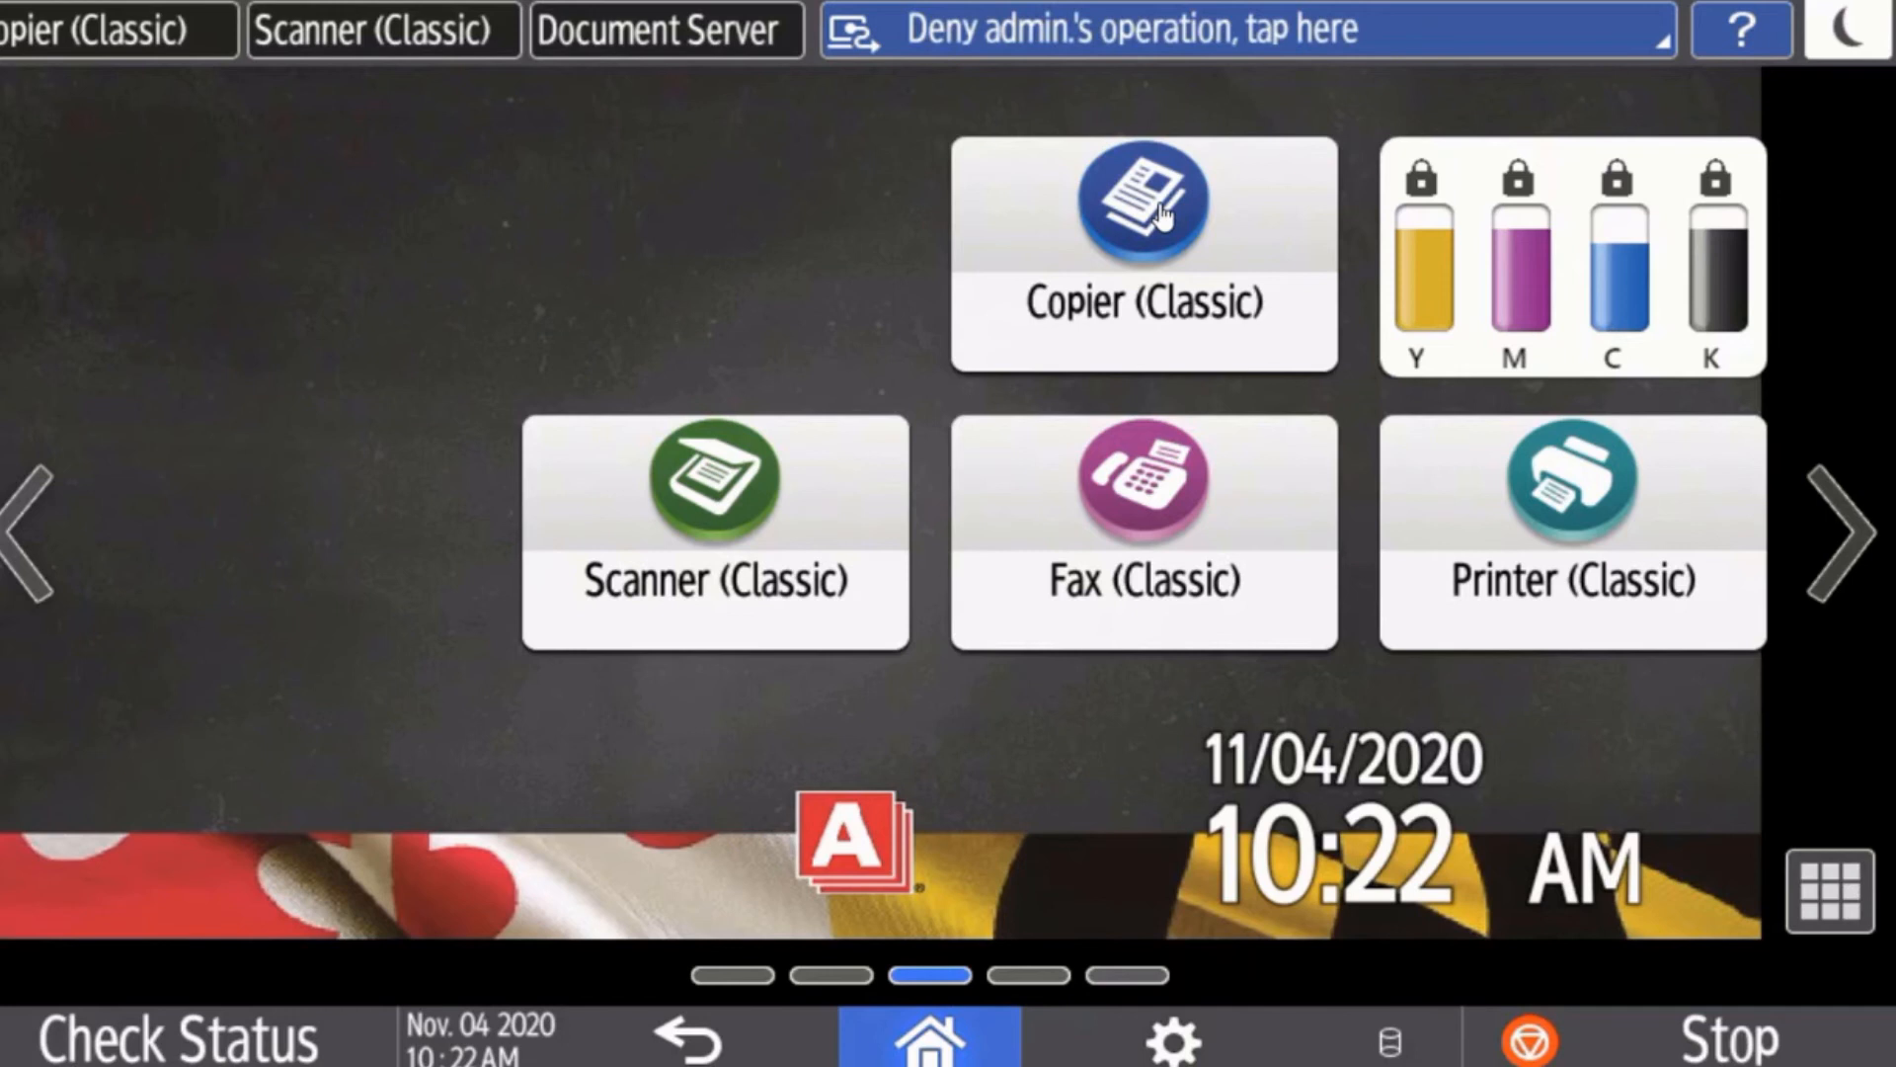
Drag Copier (Classic) from its slot down to the empty spot left of Scanner (Classic).
{"action": "left_click_drag", "start_coordinate": [1142, 199], "coordinate": [1112, 217]}
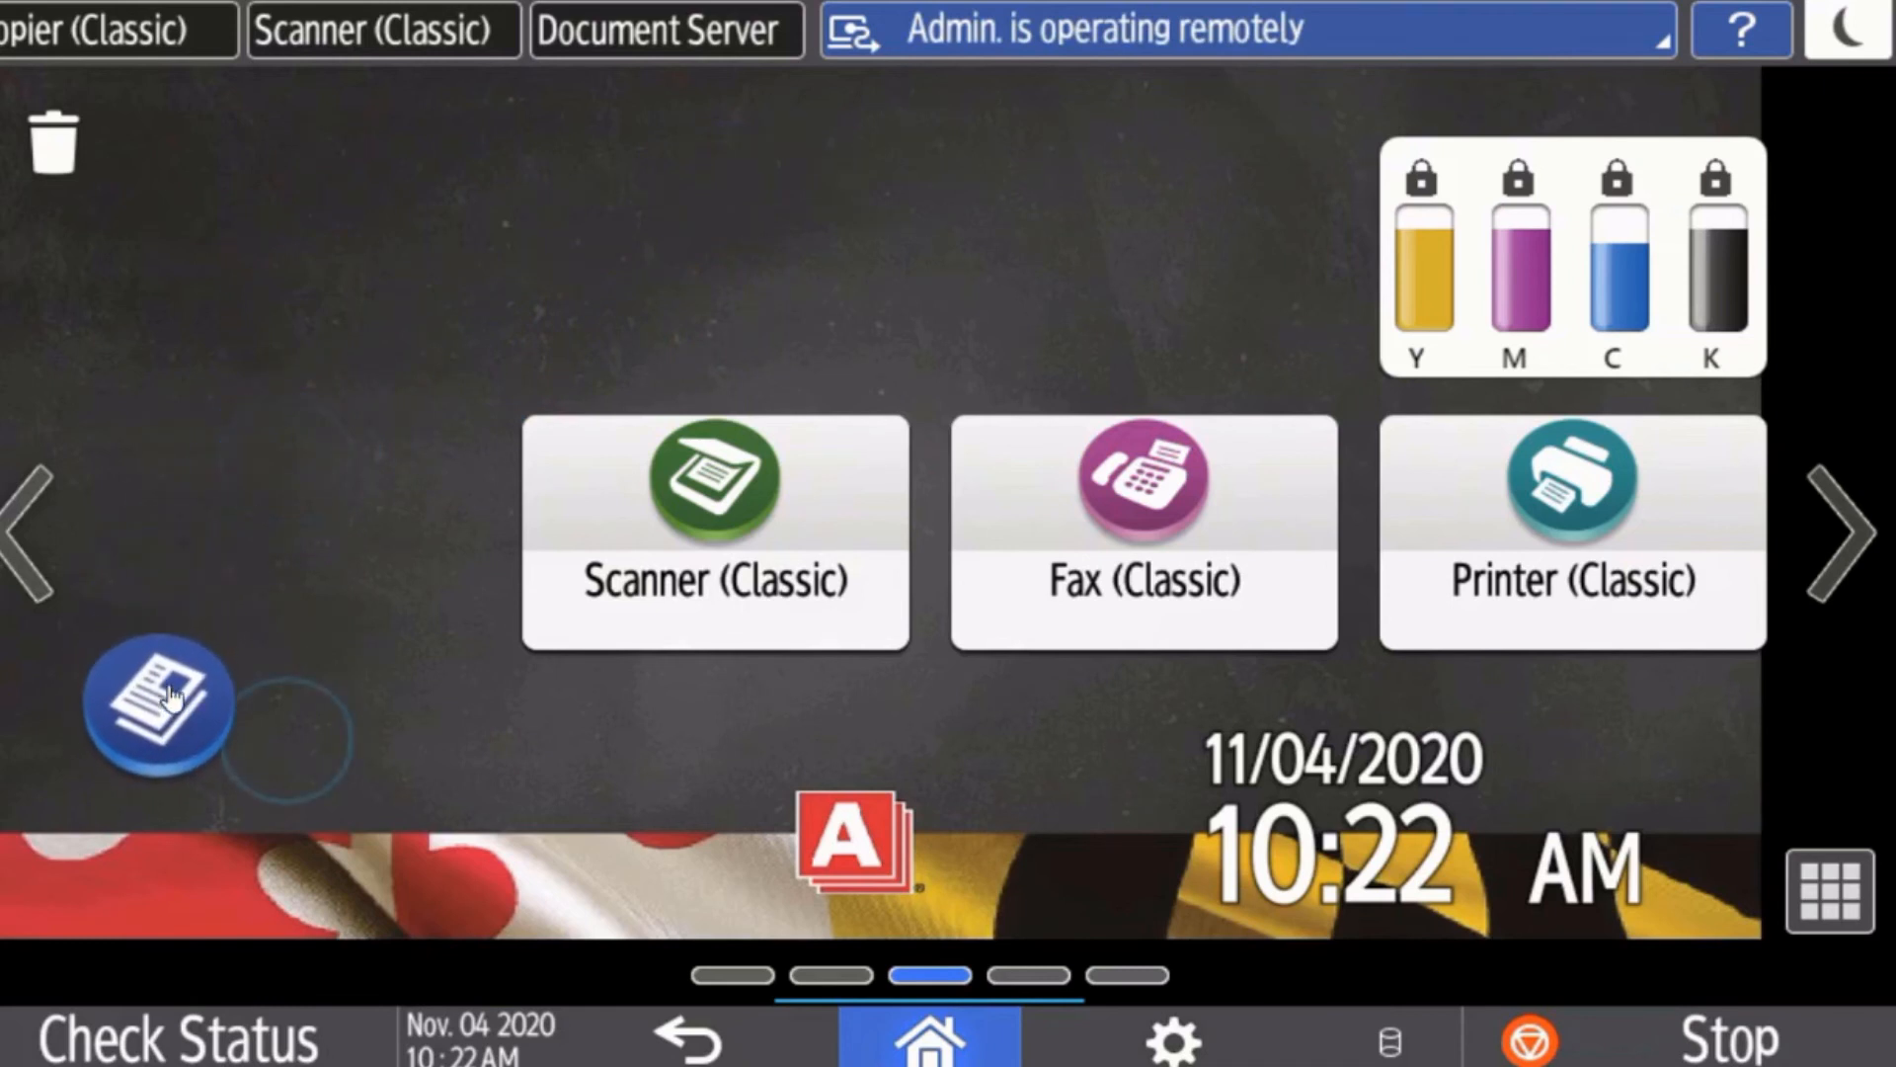
{"action": "left_click", "coordinate": [158, 705]}
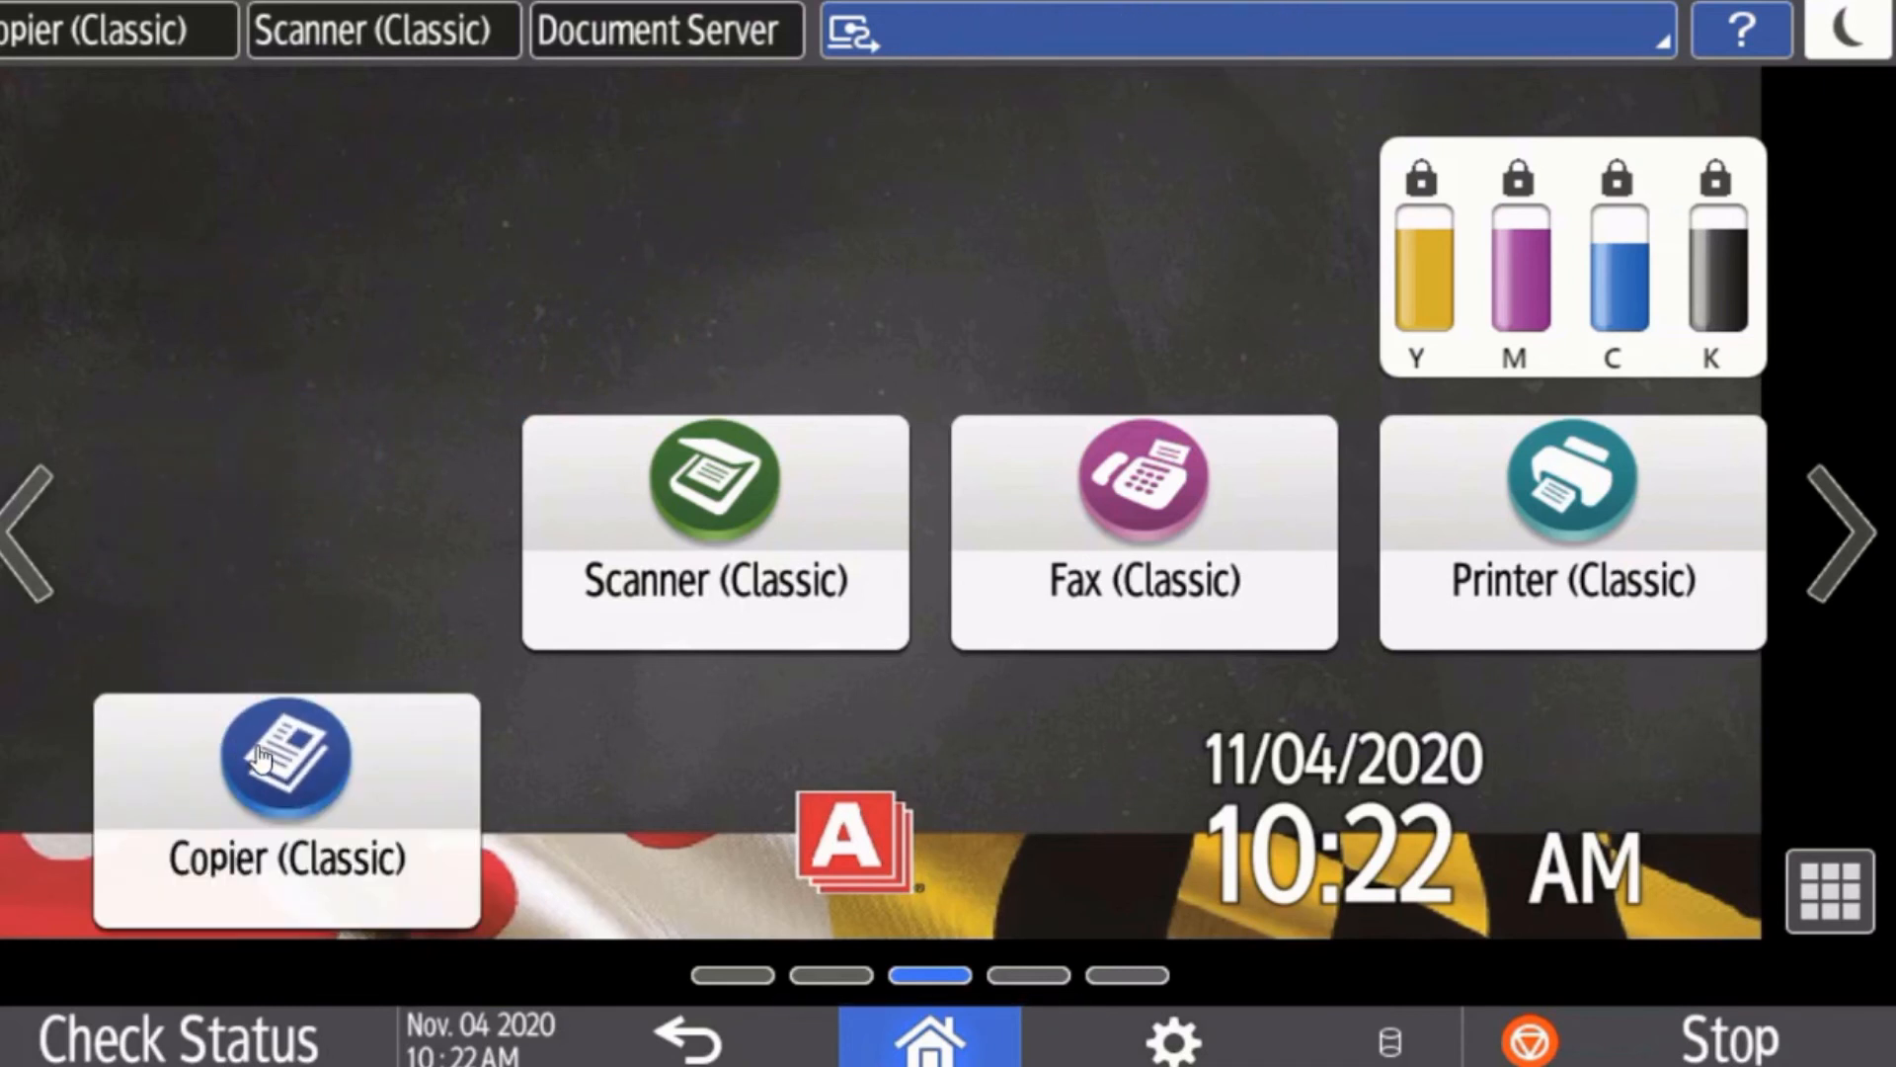
{"action": "left_click_drag", "start_coordinate": [284, 756], "coordinate": [263, 634]}
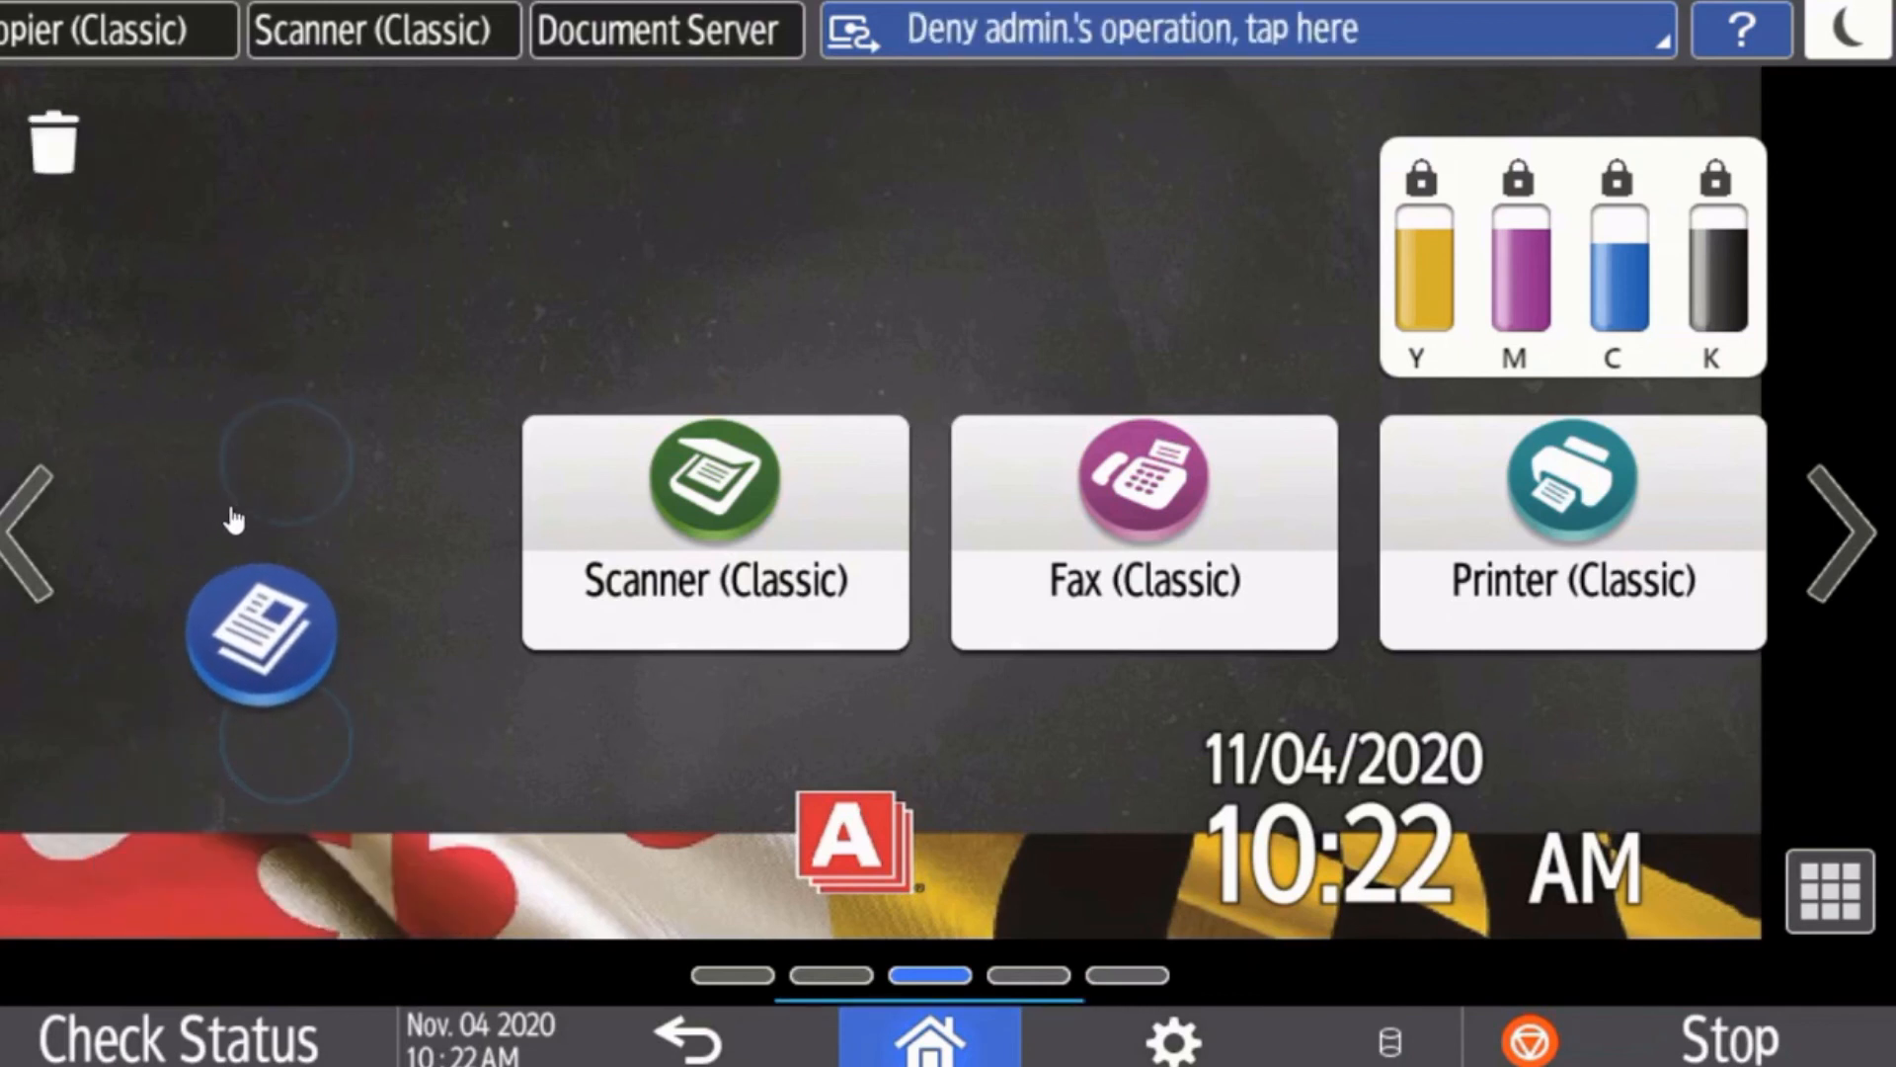